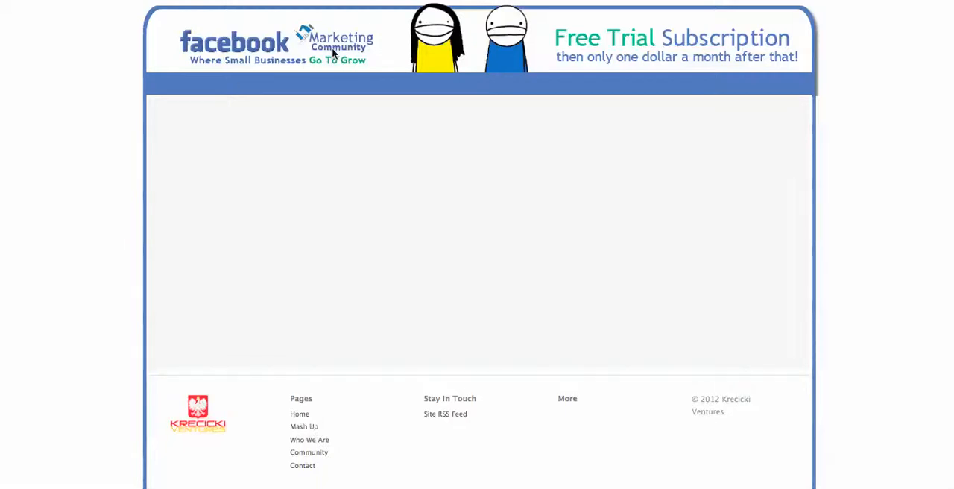
mouse_move(366, 80)
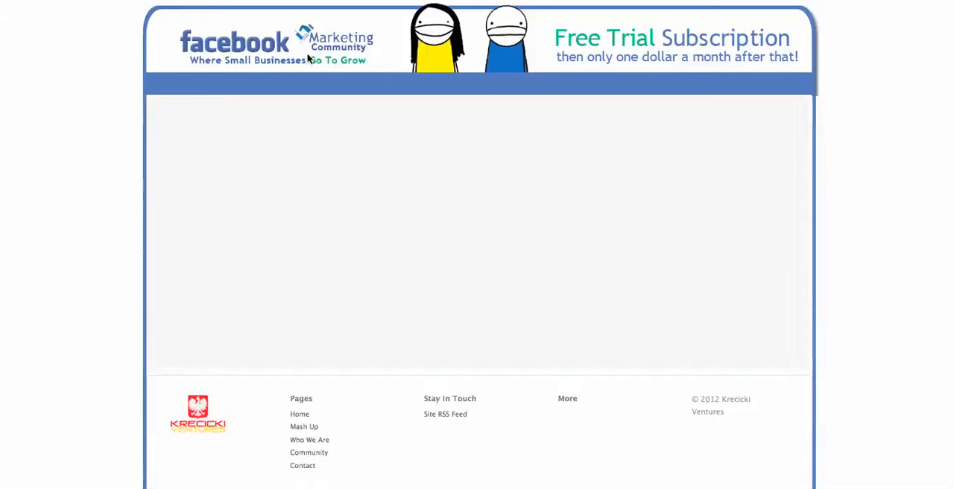
mouse_move(652, 348)
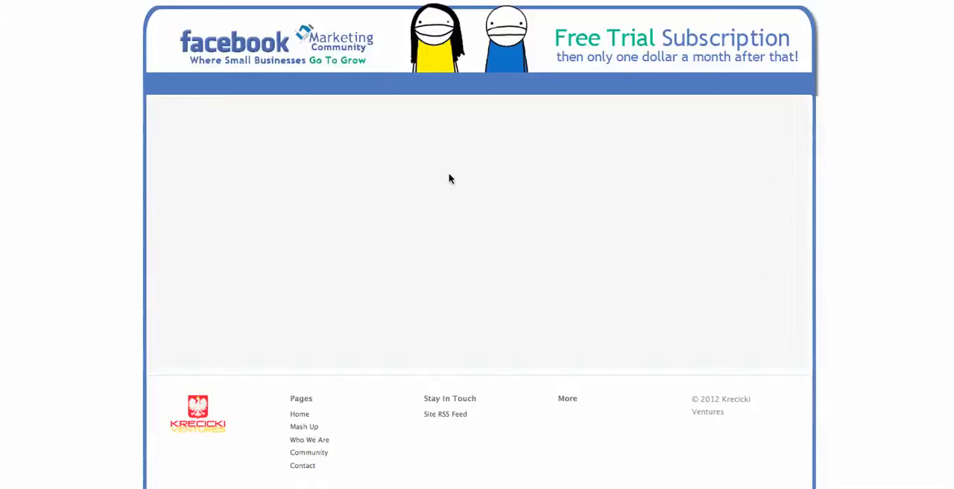
mouse_move(146, 212)
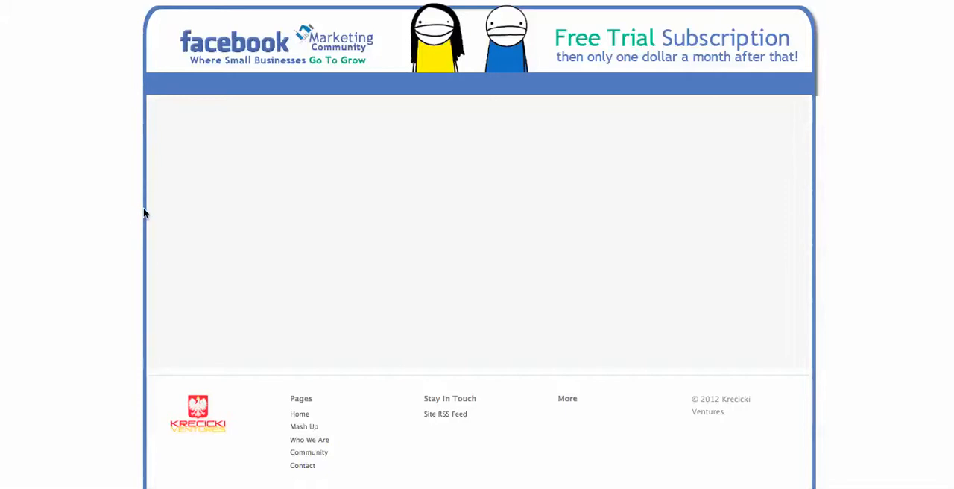
mouse_move(125, 209)
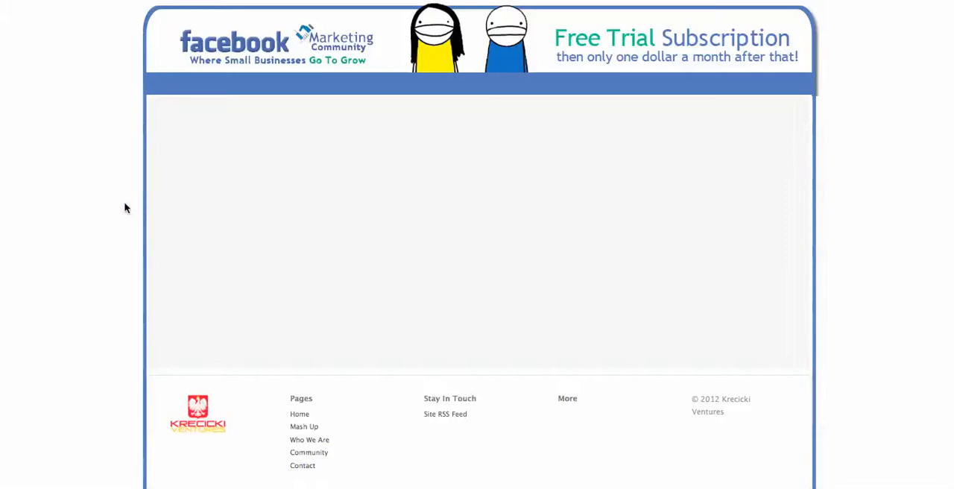
mouse_move(155, 190)
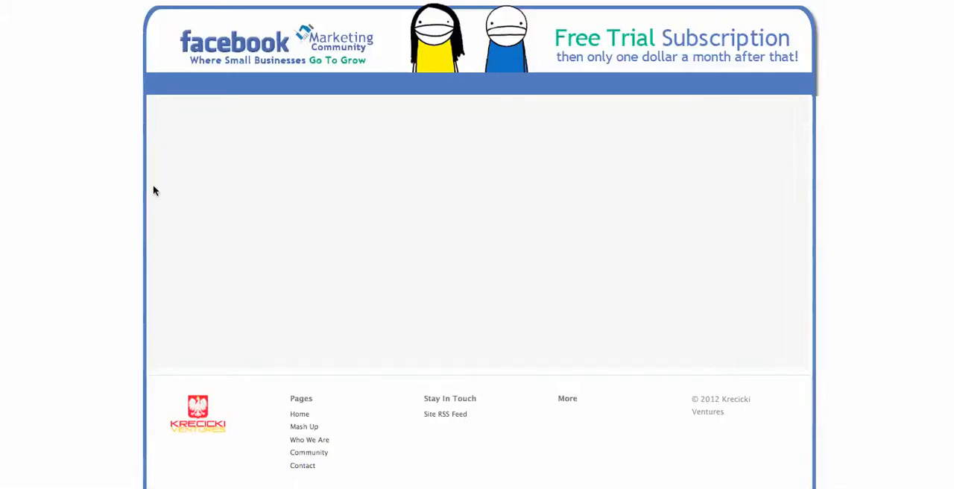
Browse the remote site listing and enter the server's wp-includes folder
scroll("down", 3)
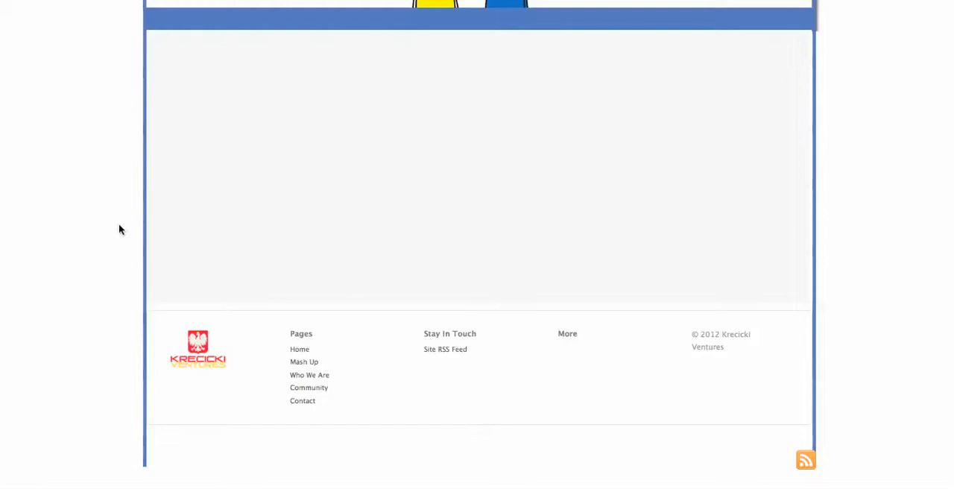
mouse_move(325, 334)
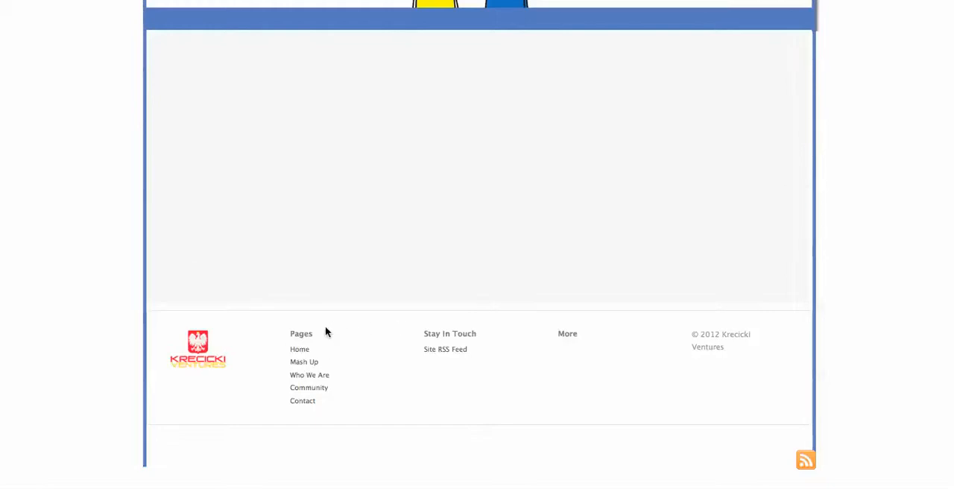
mouse_move(500, 382)
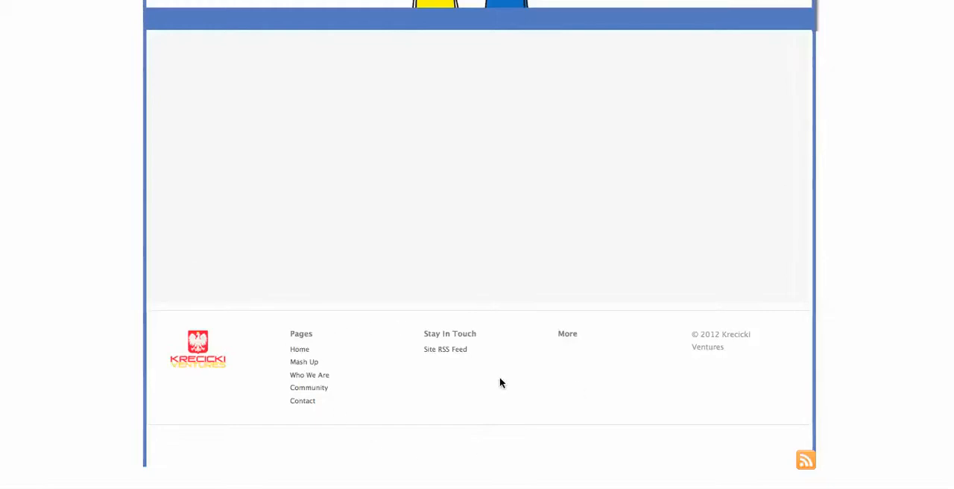
scroll("down", 3)
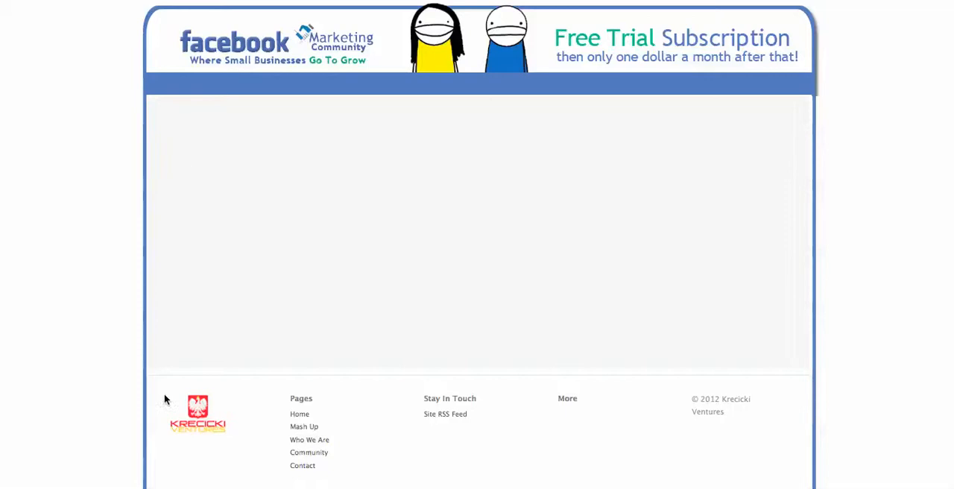
mouse_move(497, 33)
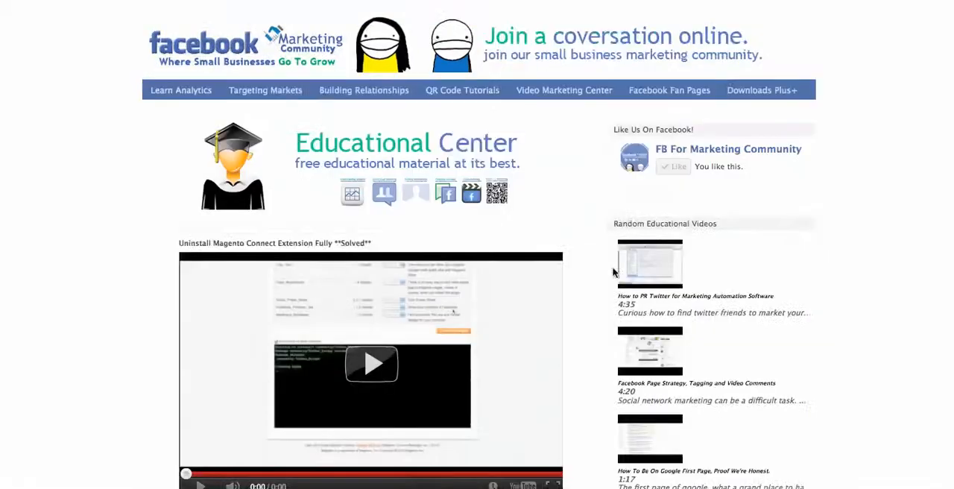
scroll("down", 3)
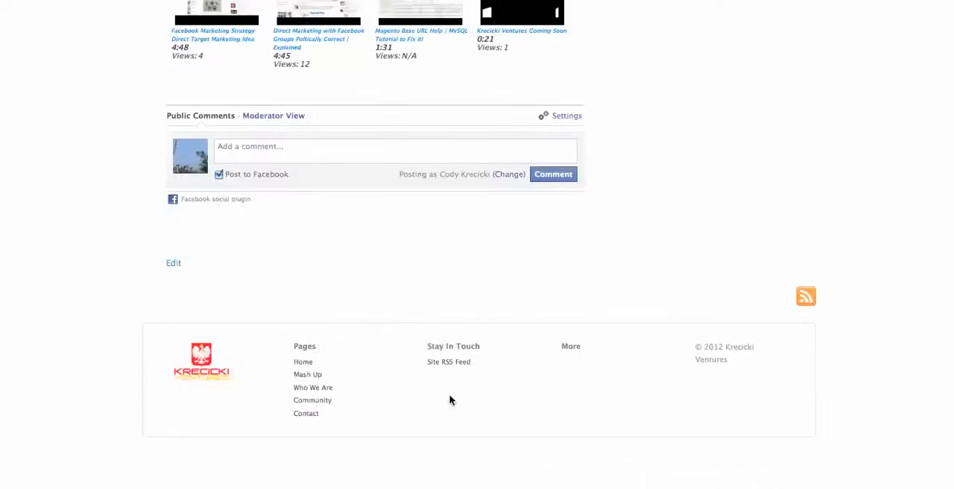
scroll("up", 3)
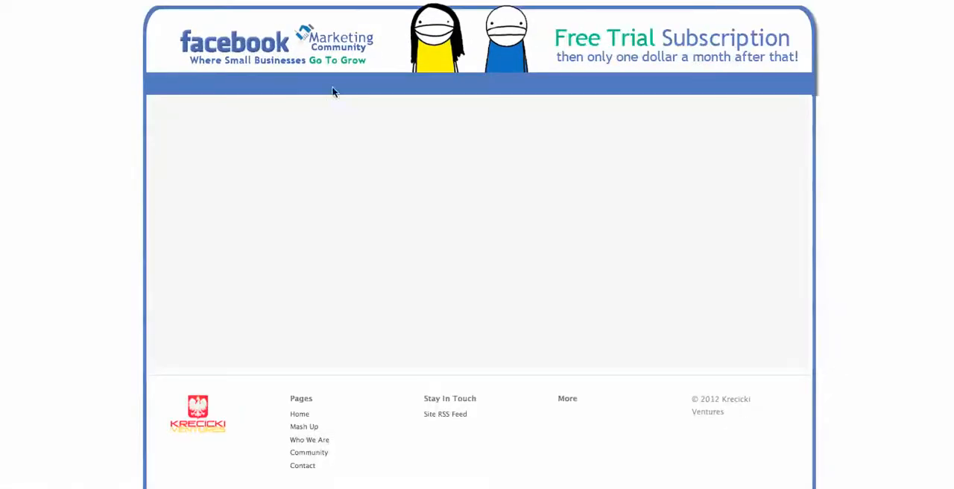
scroll("down", 3)
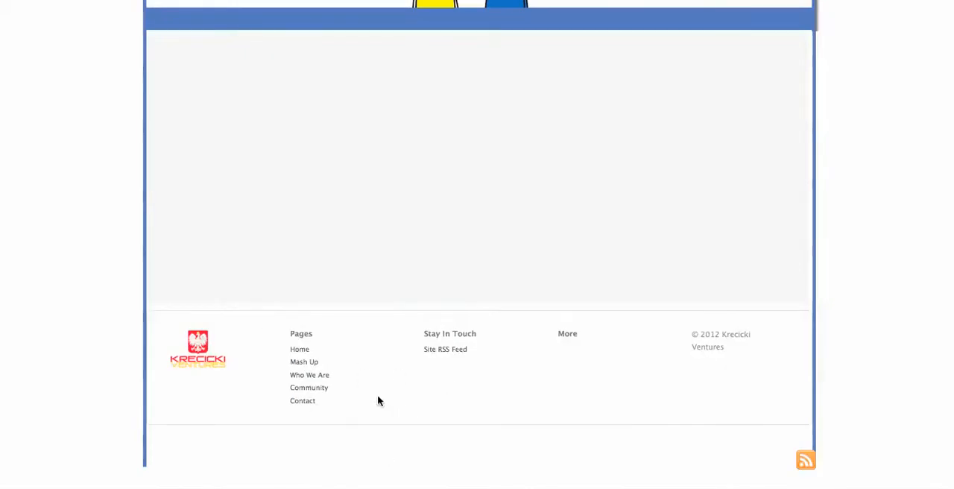
scroll("up", 3)
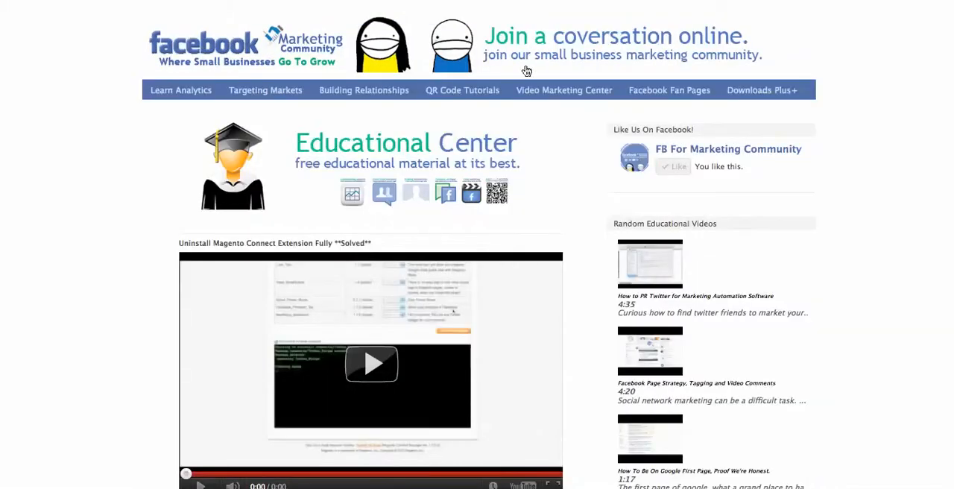
scroll("down", 3)
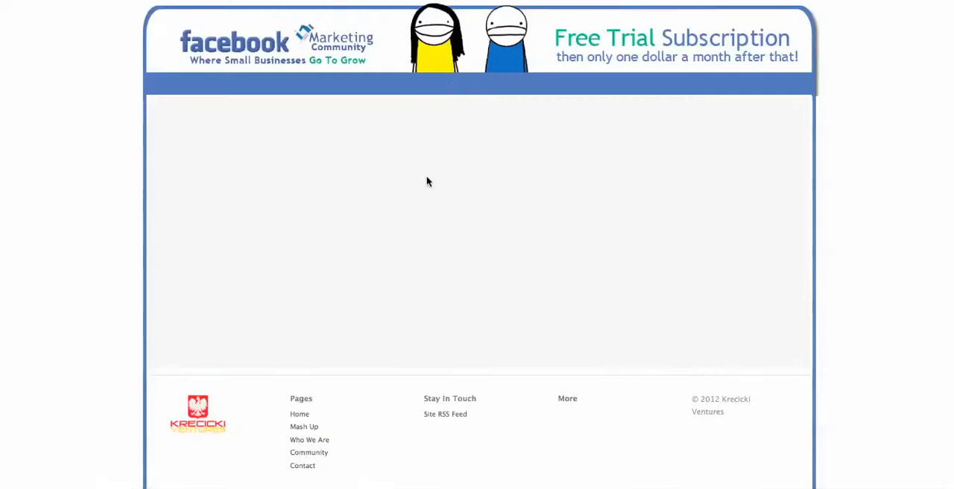
mouse_move(52, 111)
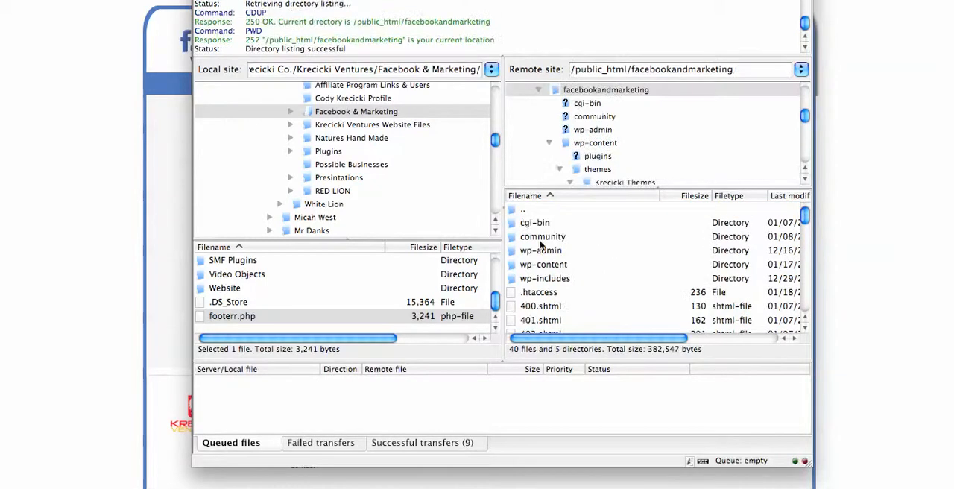
mouse_move(514, 268)
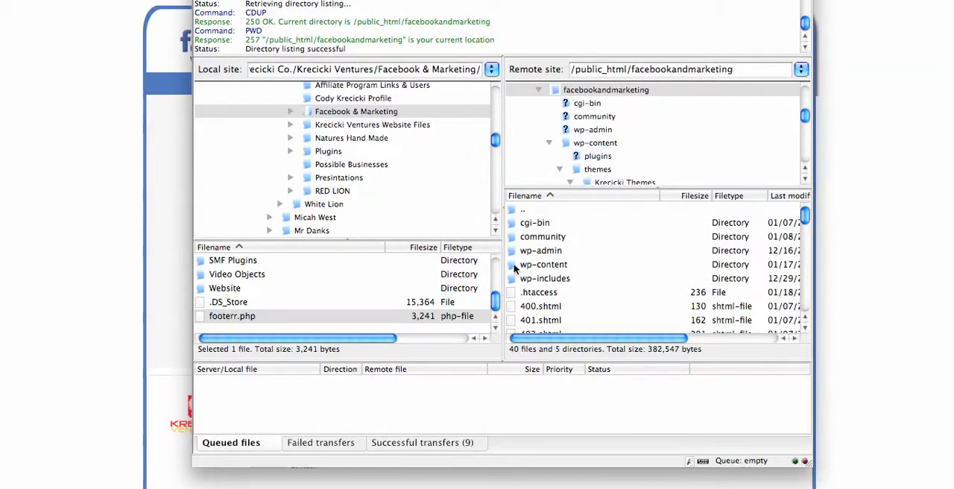
double_click(544, 277)
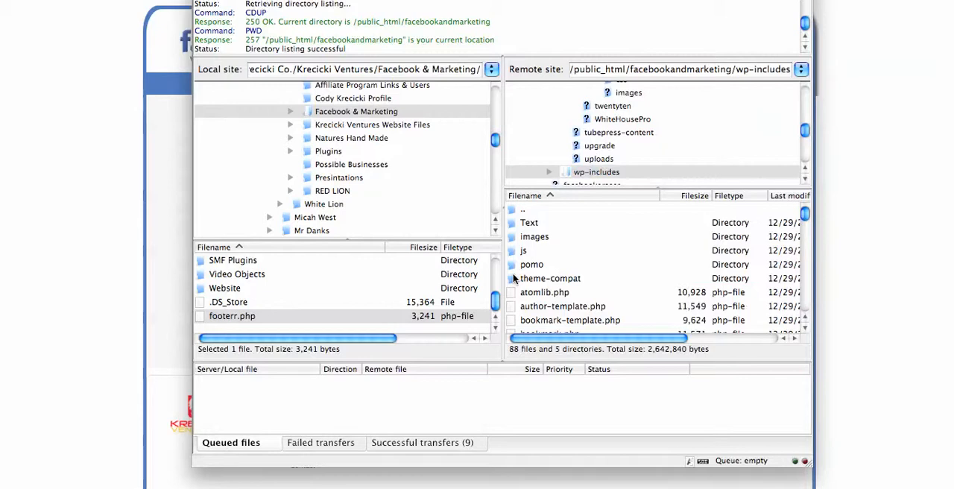
scroll("down", 3)
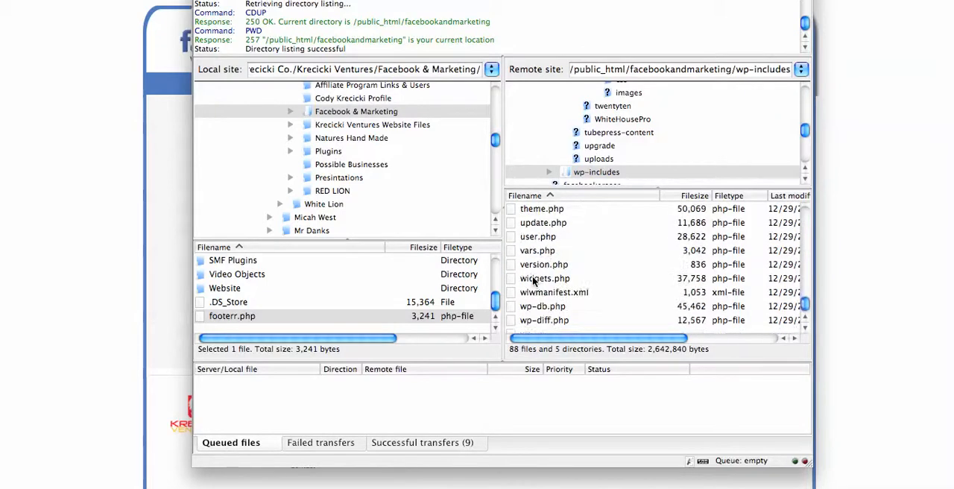
scroll("down", 3)
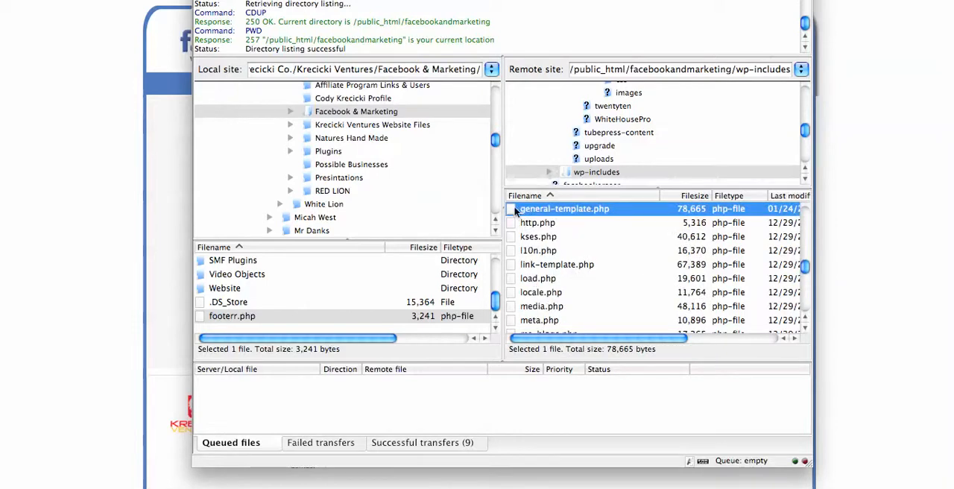
Request View/Edit on general-template.php, reaching the 'already being edited' prompt
right_click(563, 209)
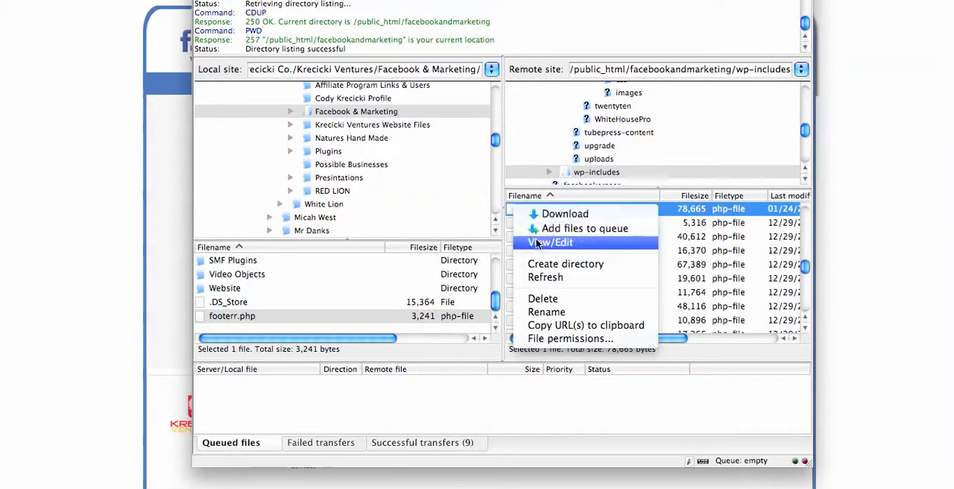
left_click(550, 241)
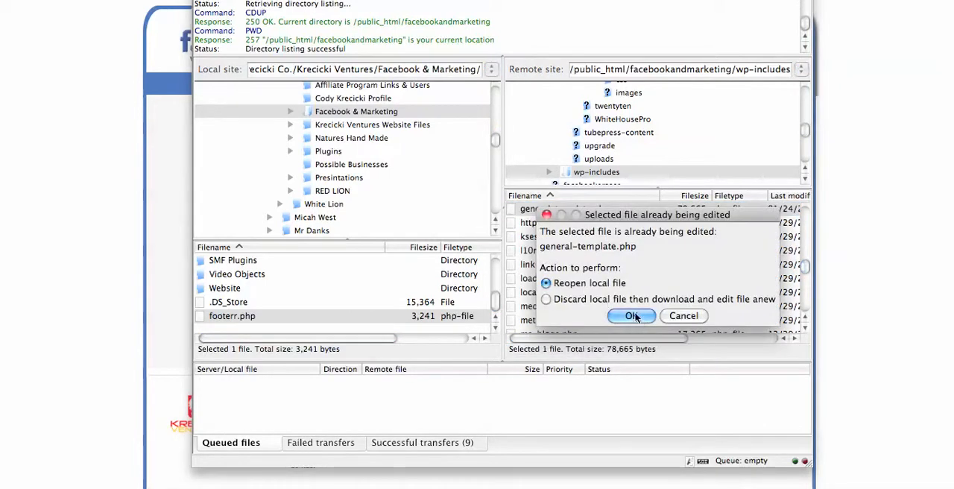
Reopen the local copy of general-template.php and reload it in Dreamweaver
left_click(632, 316)
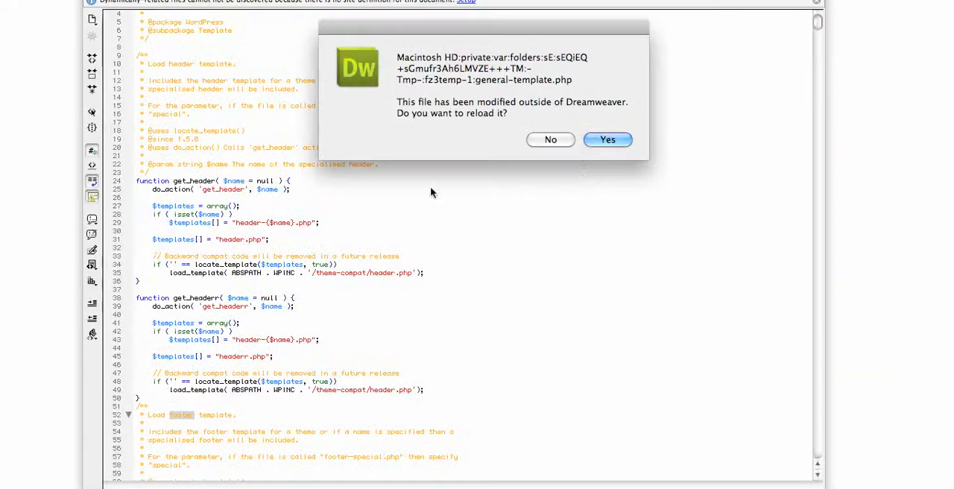
left_click(606, 139)
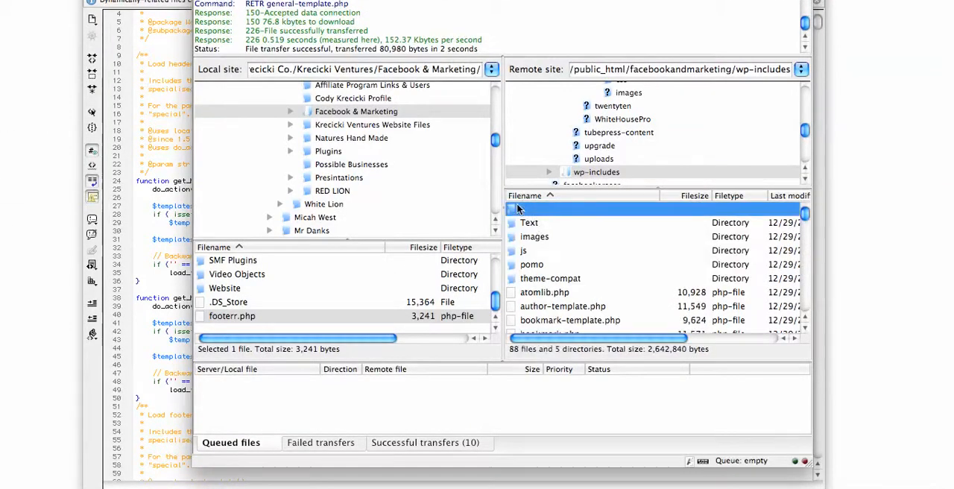
Navigate the remote site from root into wp-content/themes/Kreicki Themes
left_click(605, 89)
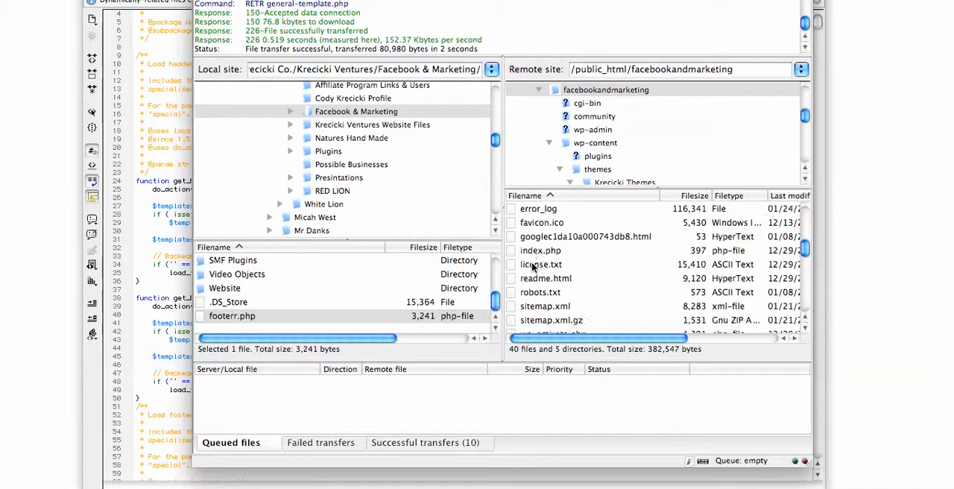
scroll("down", 3)
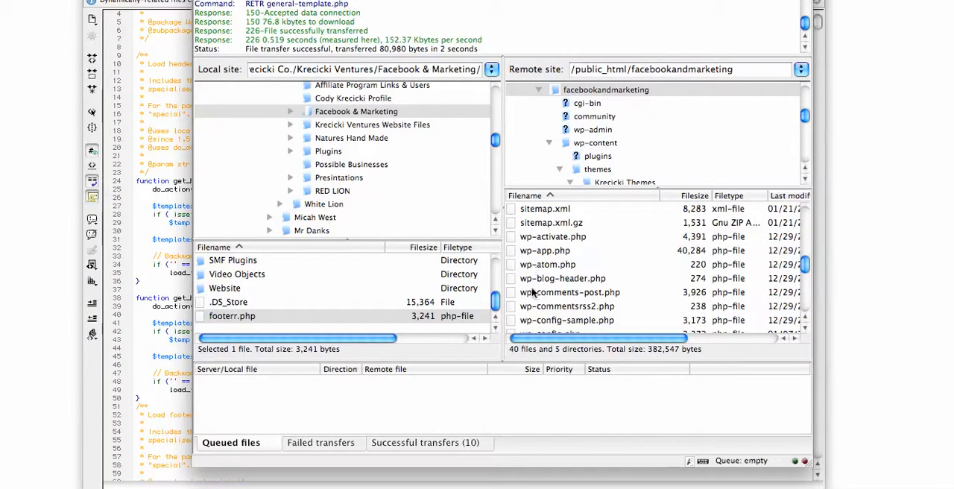
left_click(566, 319)
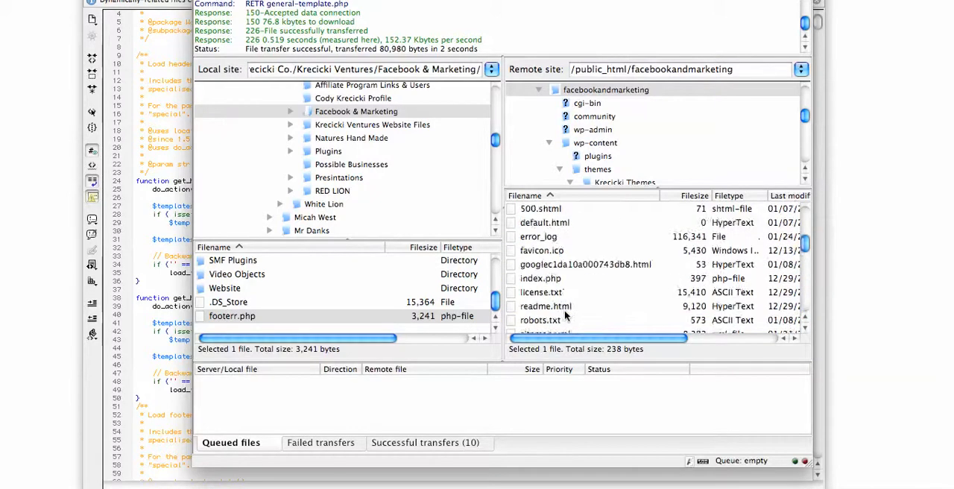
double_click(595, 143)
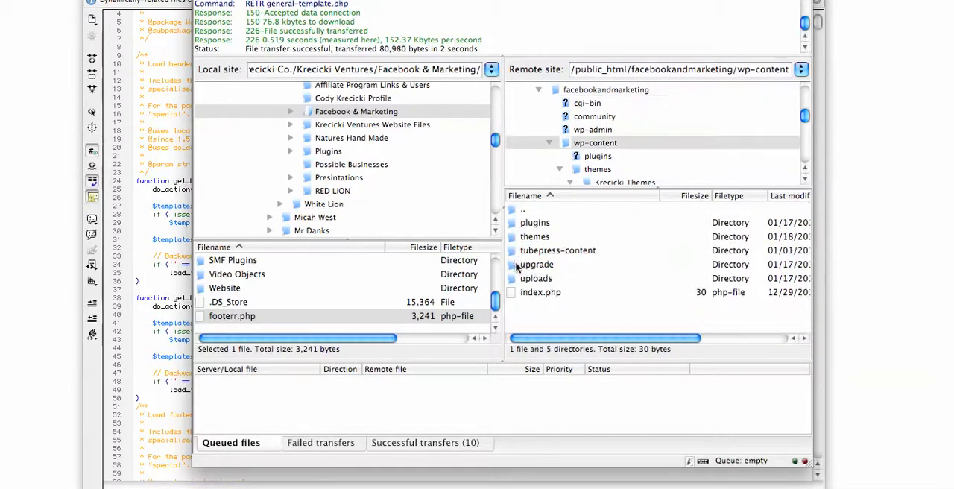
double_click(596, 169)
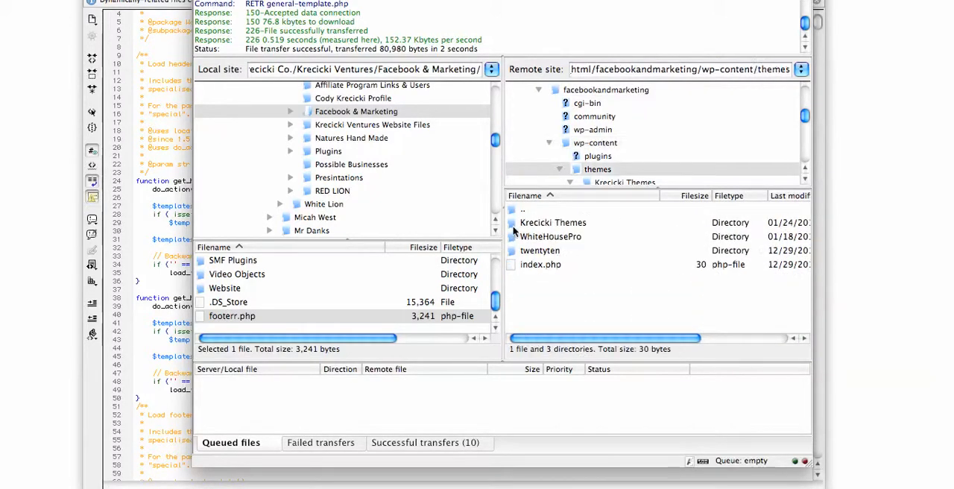
double_click(552, 222)
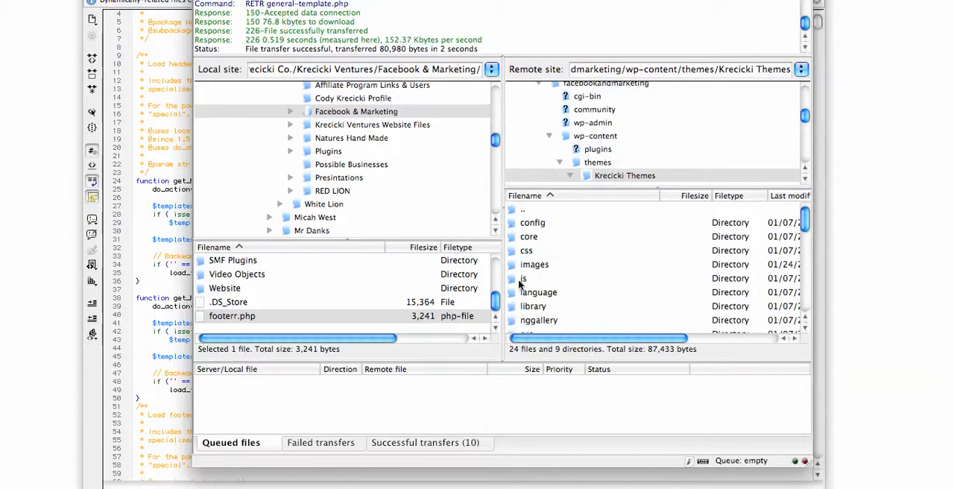
scroll("down", 3)
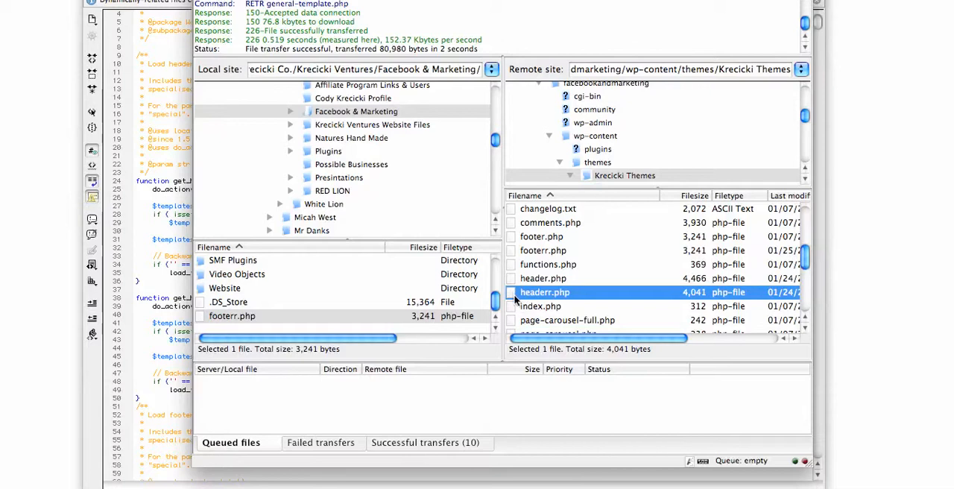
Download header.php locally and rename the copy to headerr.php
right_click(544, 292)
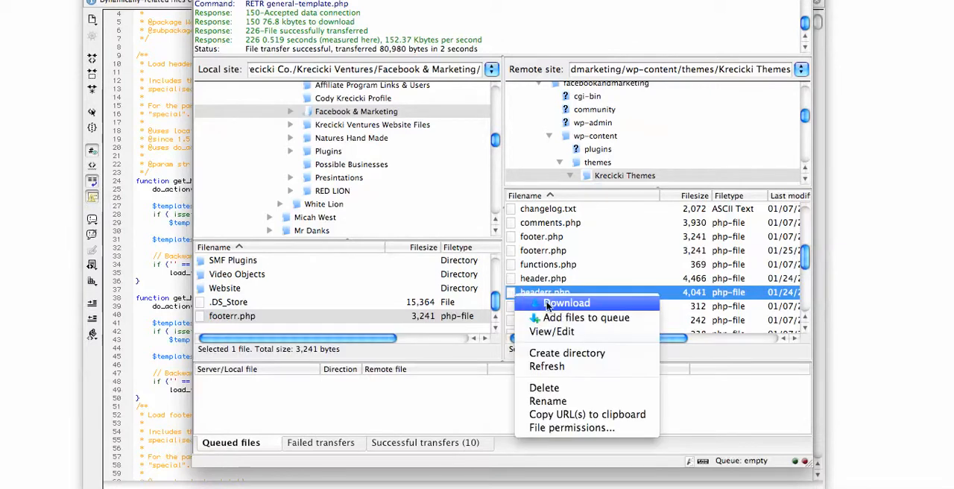
left_click(566, 303)
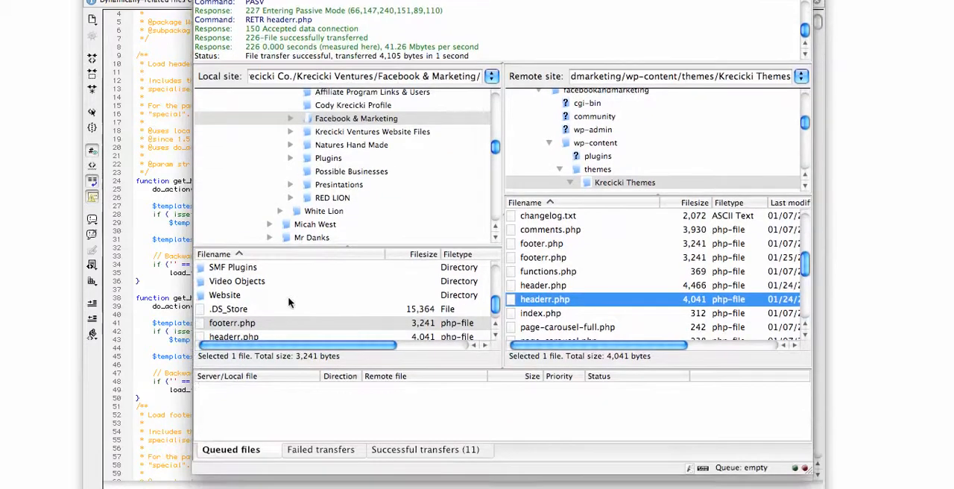
right_click(233, 309)
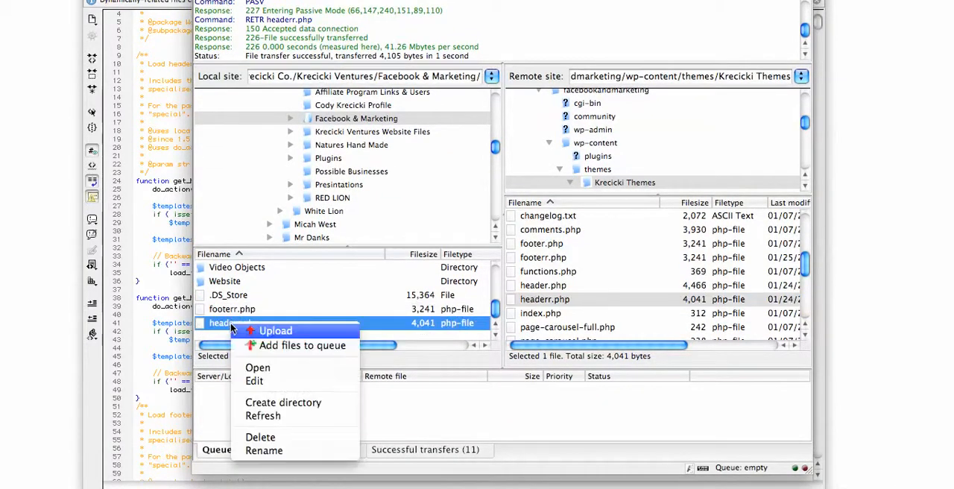
mouse_move(274, 438)
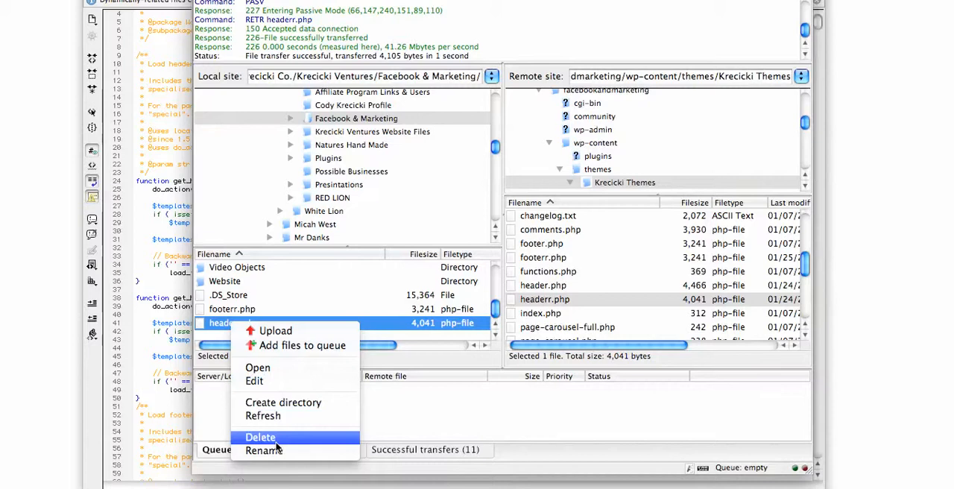
left_click(262, 450)
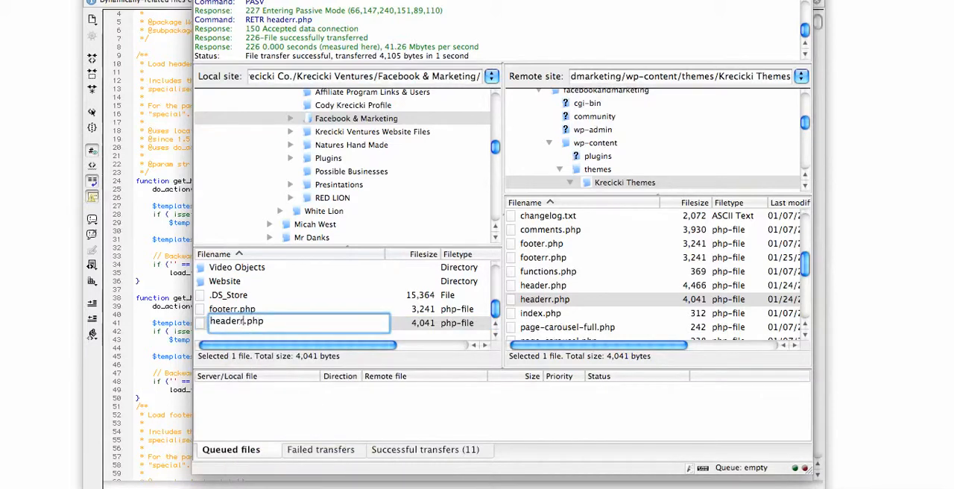
type("headerr.php")
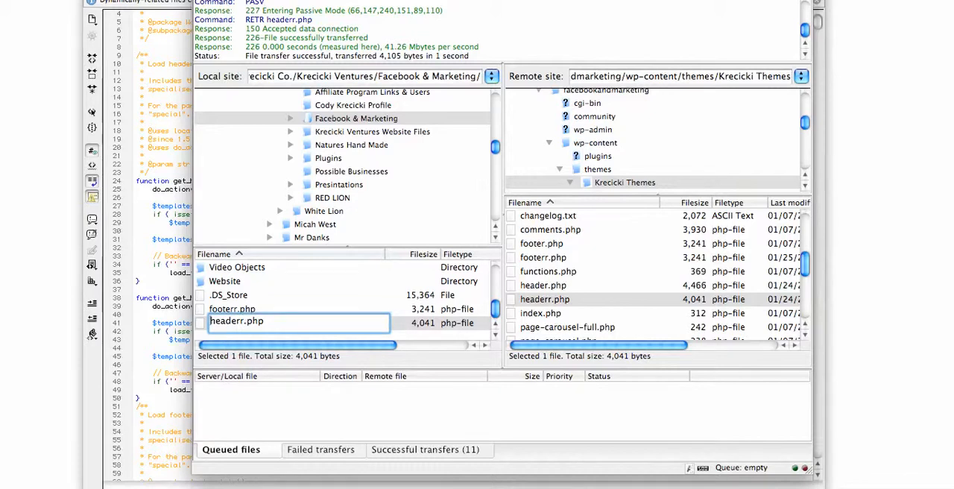
left_click(235, 322)
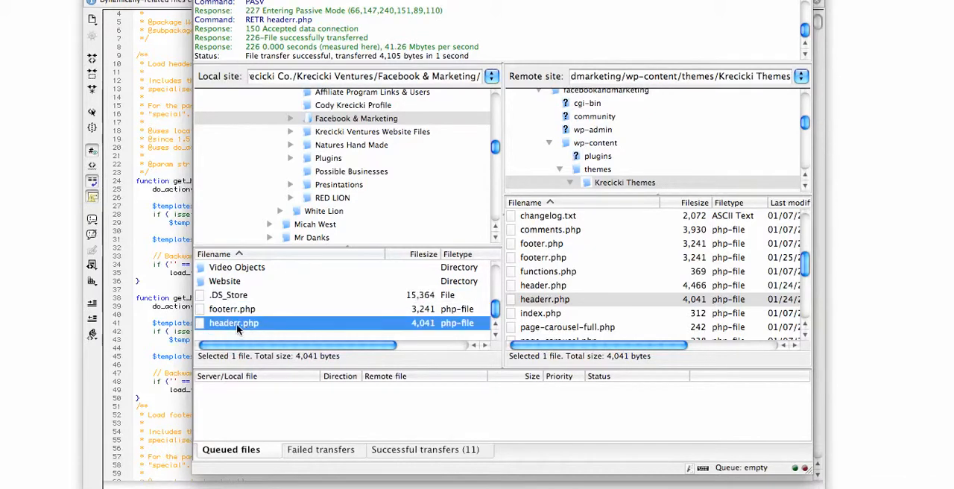
right_click(232, 322)
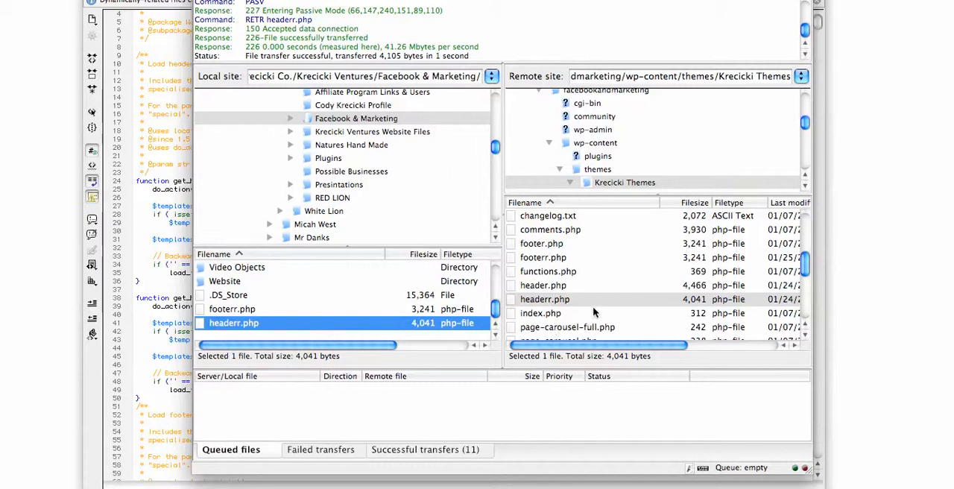
mouse_move(175, 352)
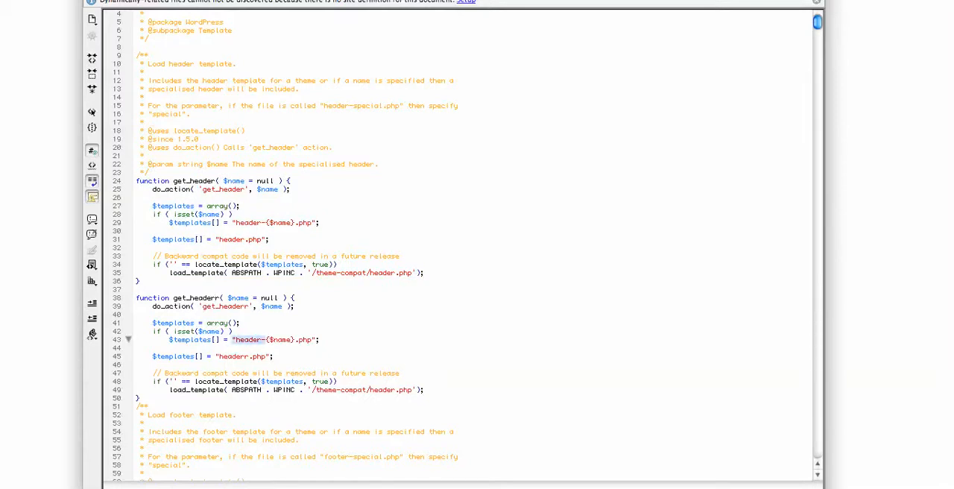
Edit the duplicated functions to get_headerr/get_footerr loading headerr.php and footerr.php, then upload general-template.php
double_click(265, 340)
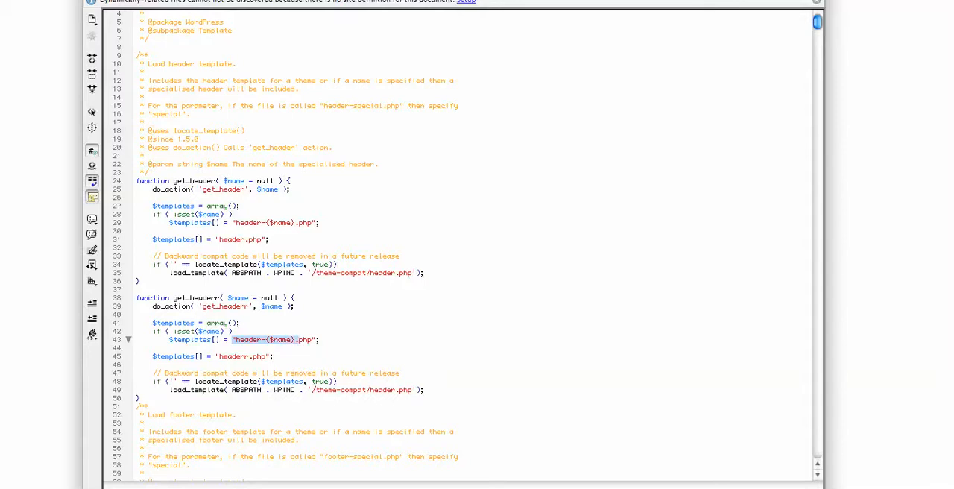
mouse_move(282, 346)
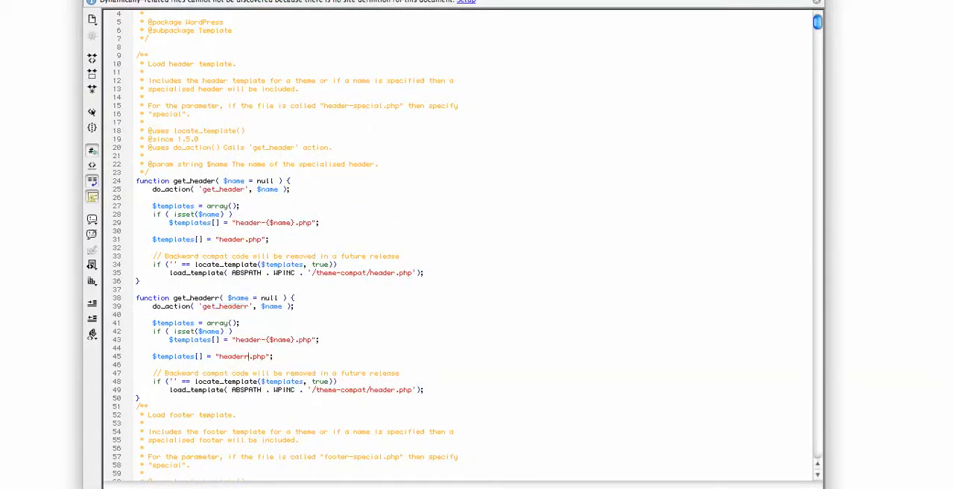
scroll("down", 3)
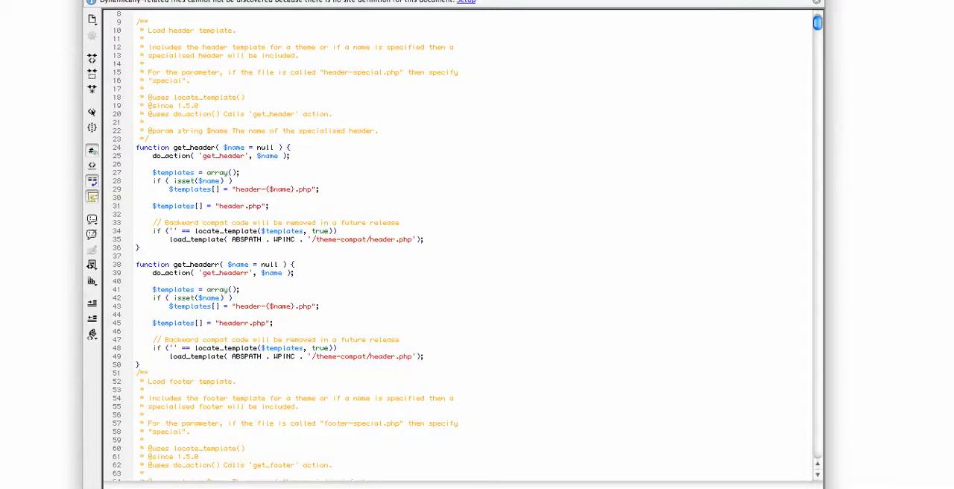
scroll("down", 3)
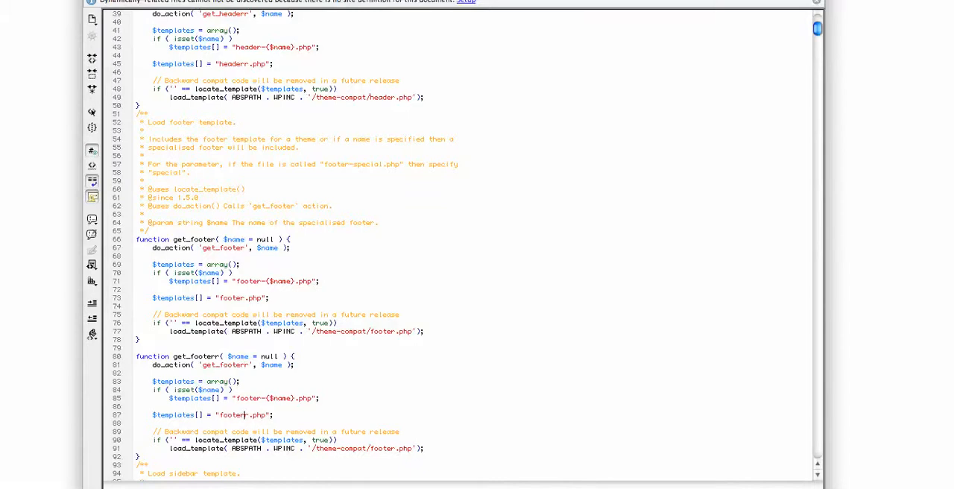
scroll("down", 3)
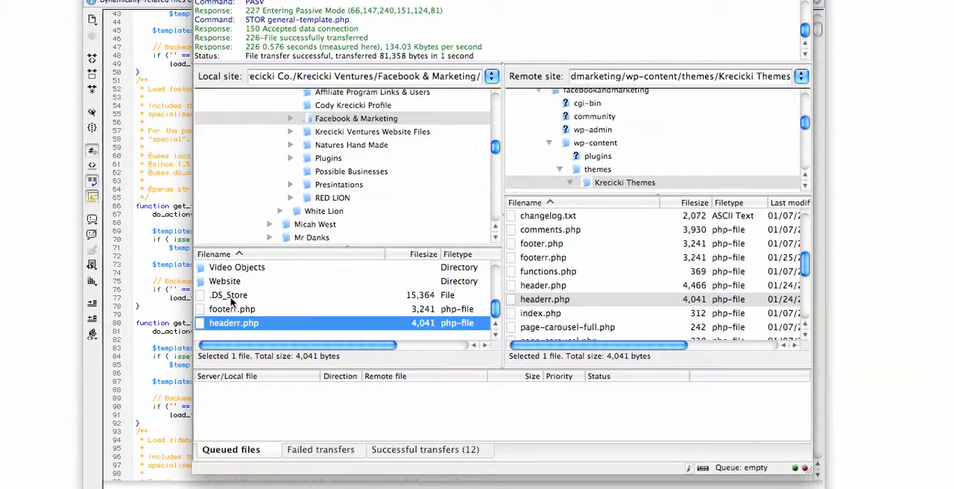
Enter the theme's pro folder on the server to list its template files
left_click(549, 271)
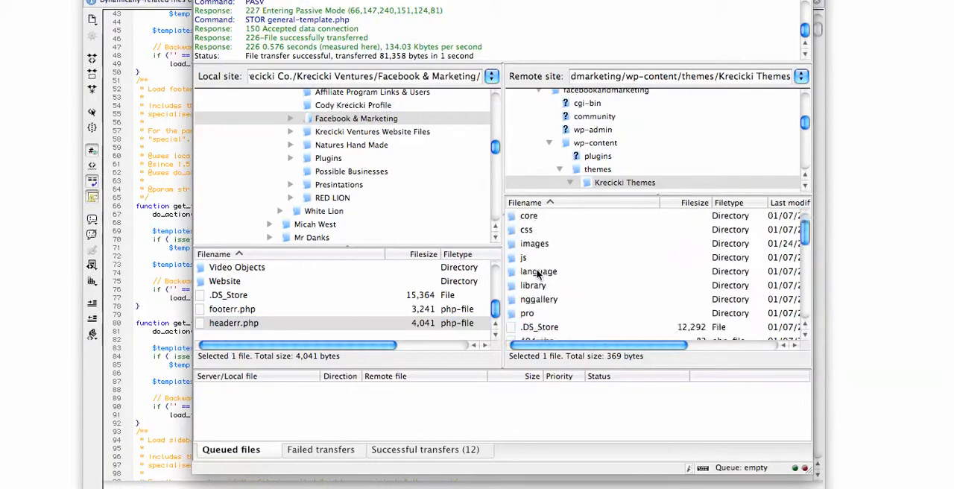
left_click(528, 256)
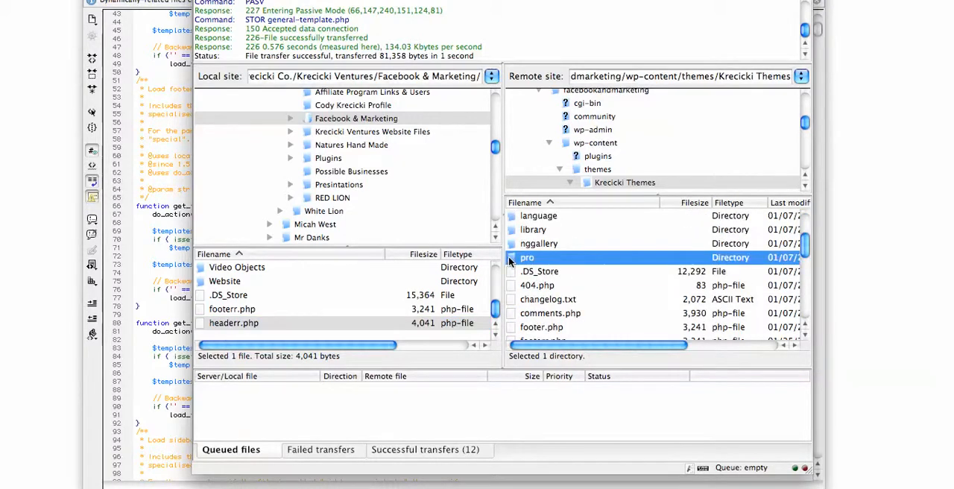
double_click(527, 256)
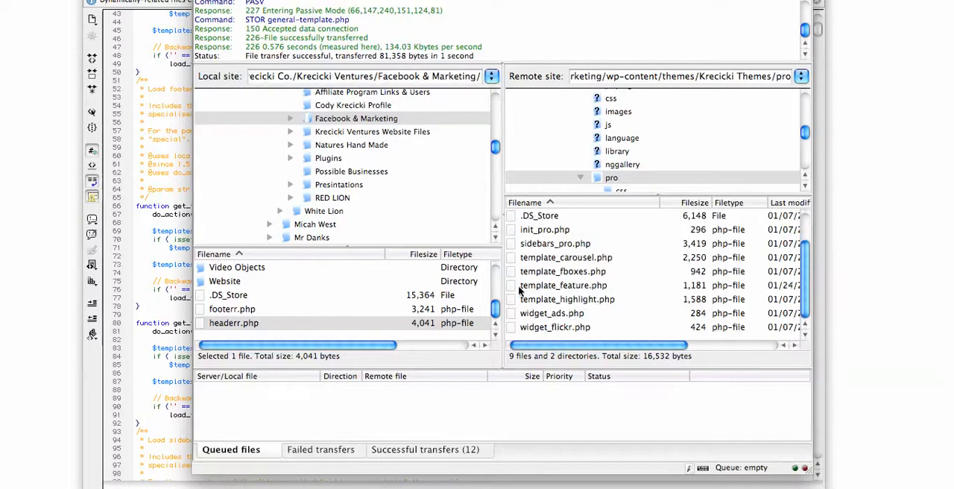
double_click(564, 285)
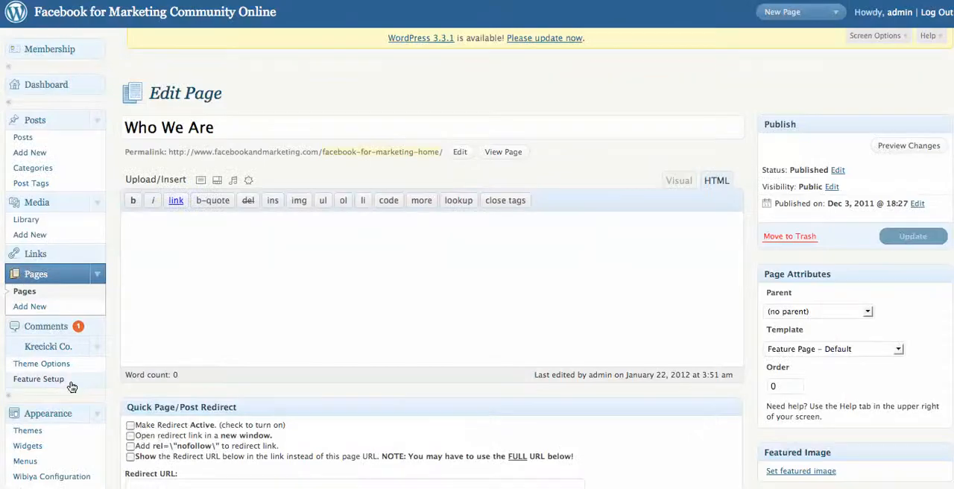
Open Appearance > Editor and load the Feature Page default template (page-feature.php)
scroll("down", 3)
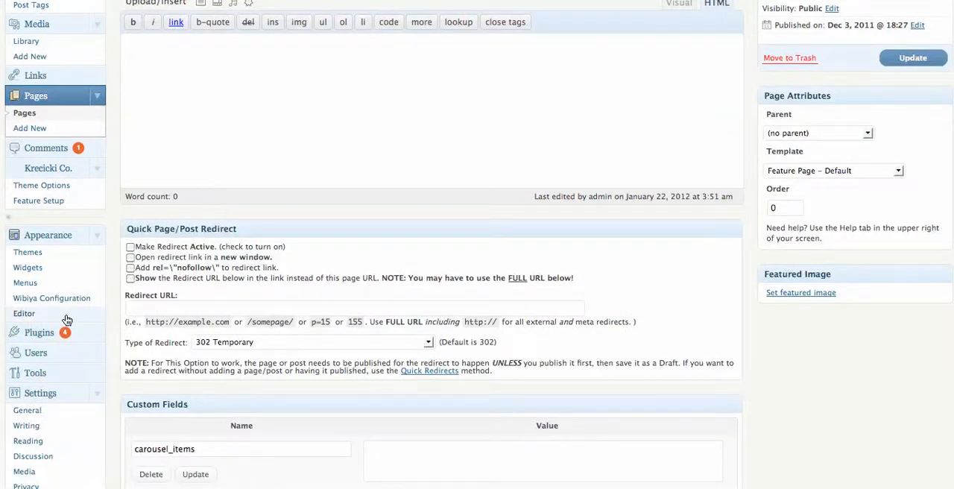
left_click(24, 313)
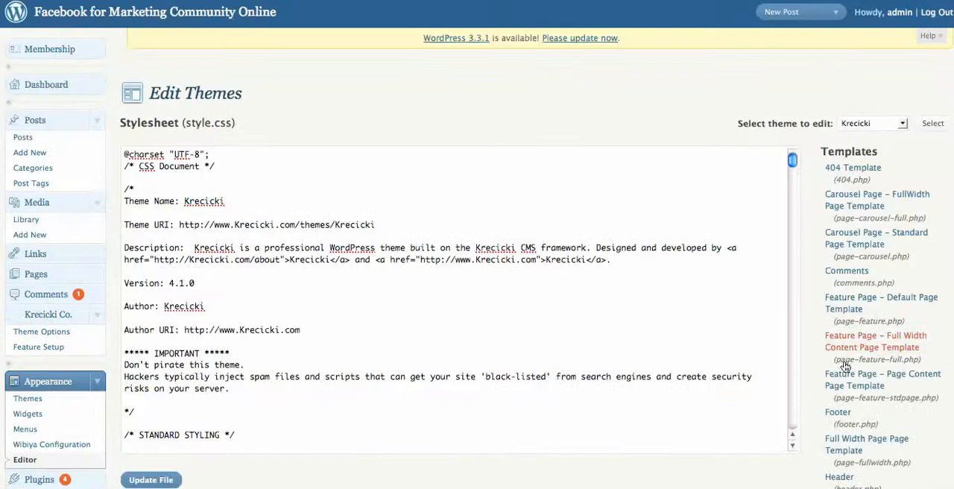
scroll("down", 3)
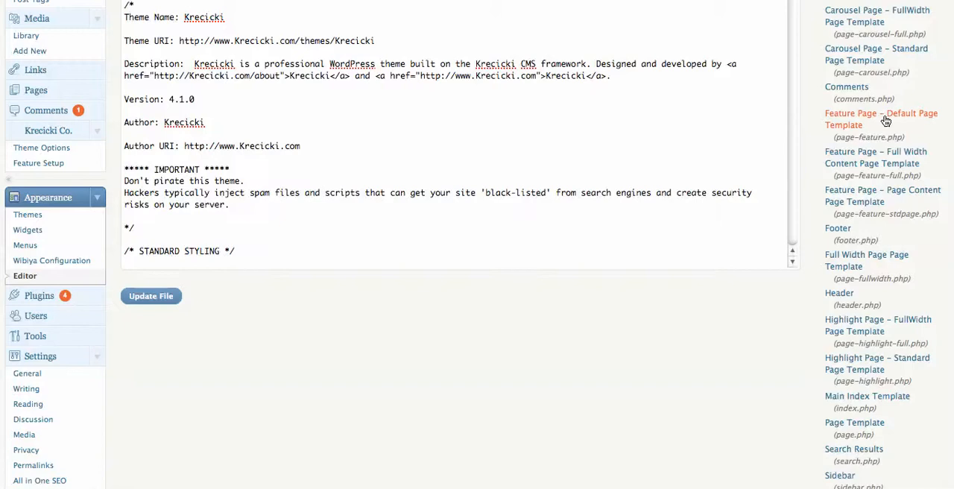
left_click(881, 119)
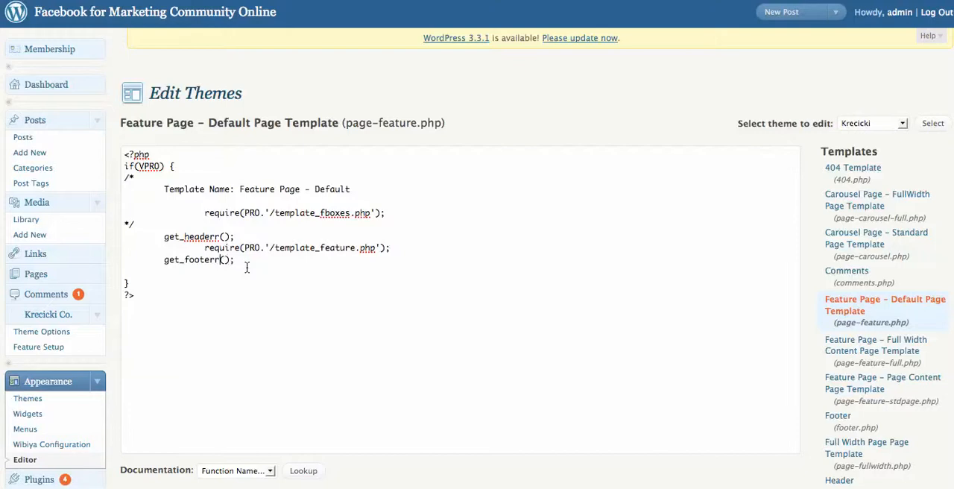
Change the template to call get_headerr()/get_footerr() and update the file
scroll("down", 3)
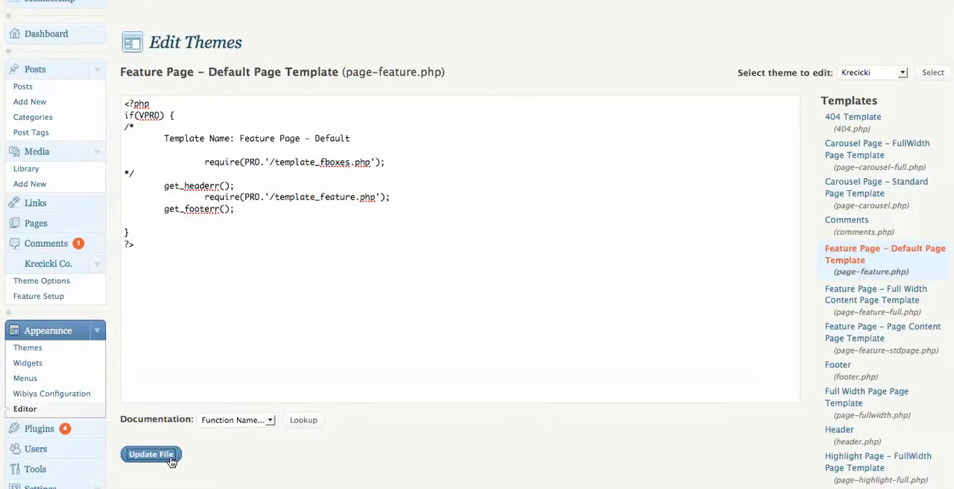
left_click(151, 454)
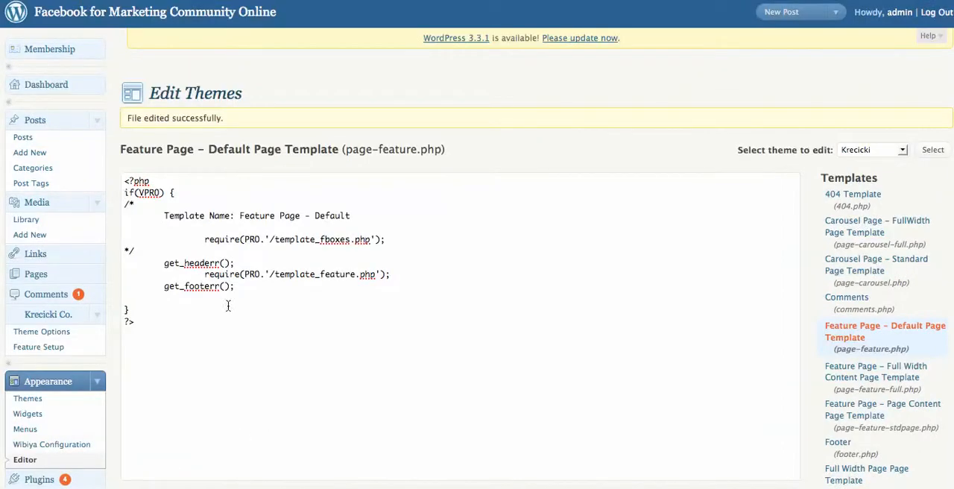